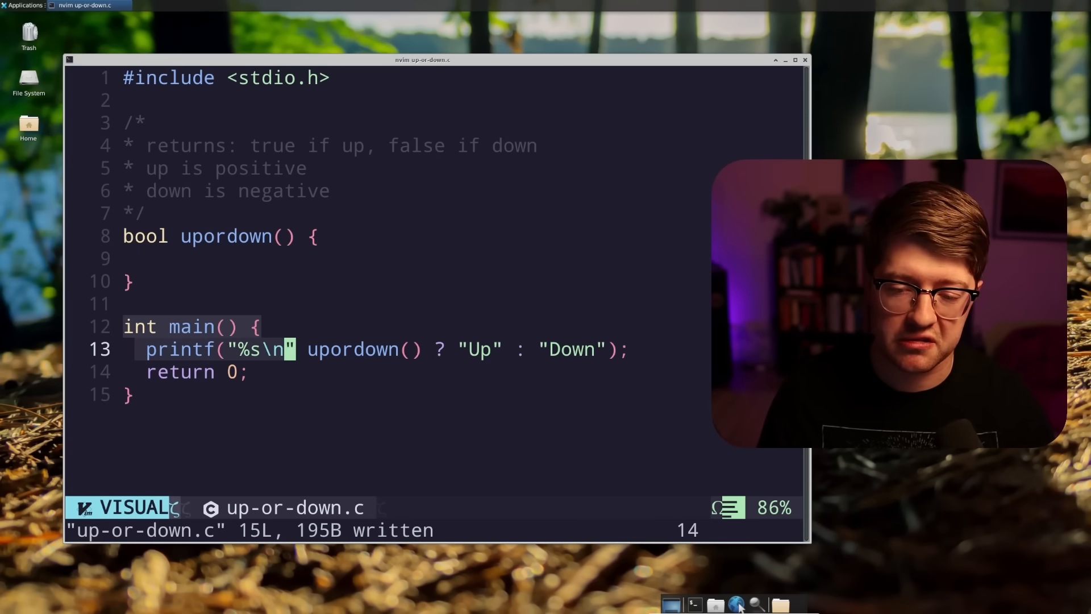
Step: Declare 'int x, y = 0;' at the top of the upordown body
key(i)
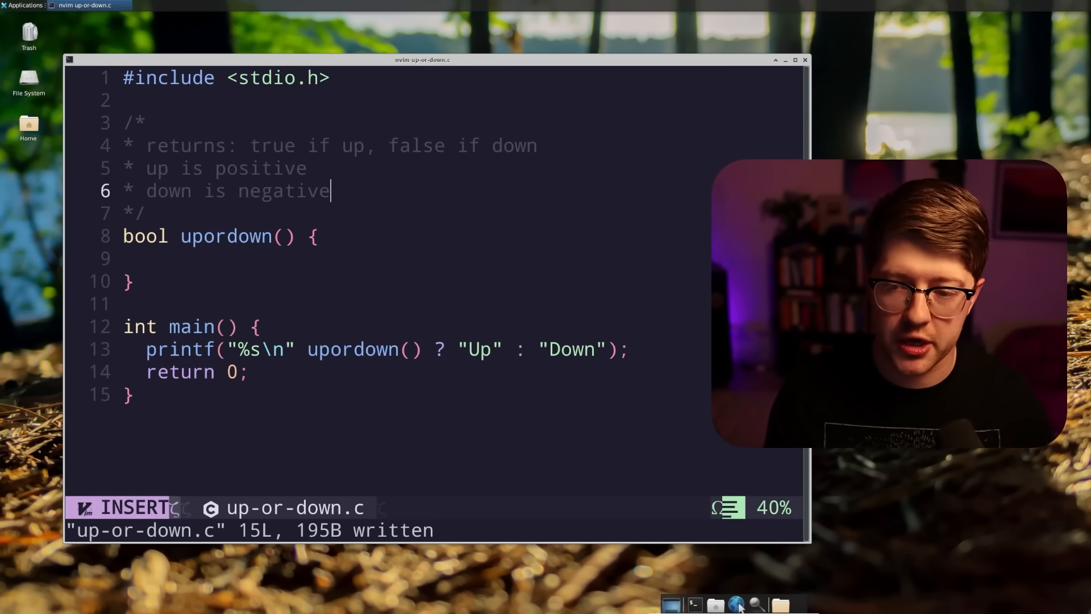
key(Up)
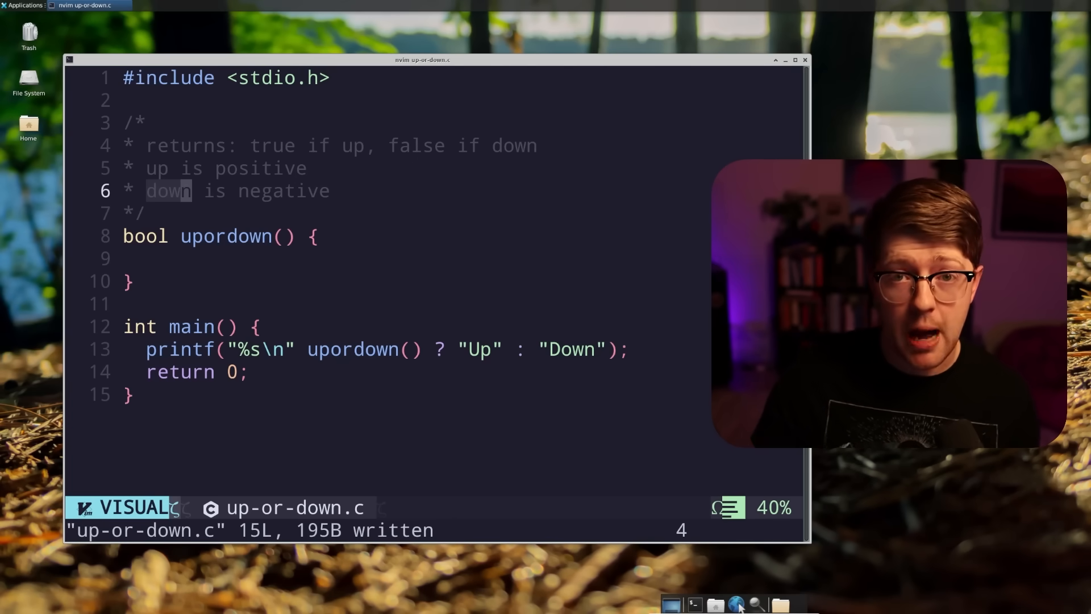
key(i)
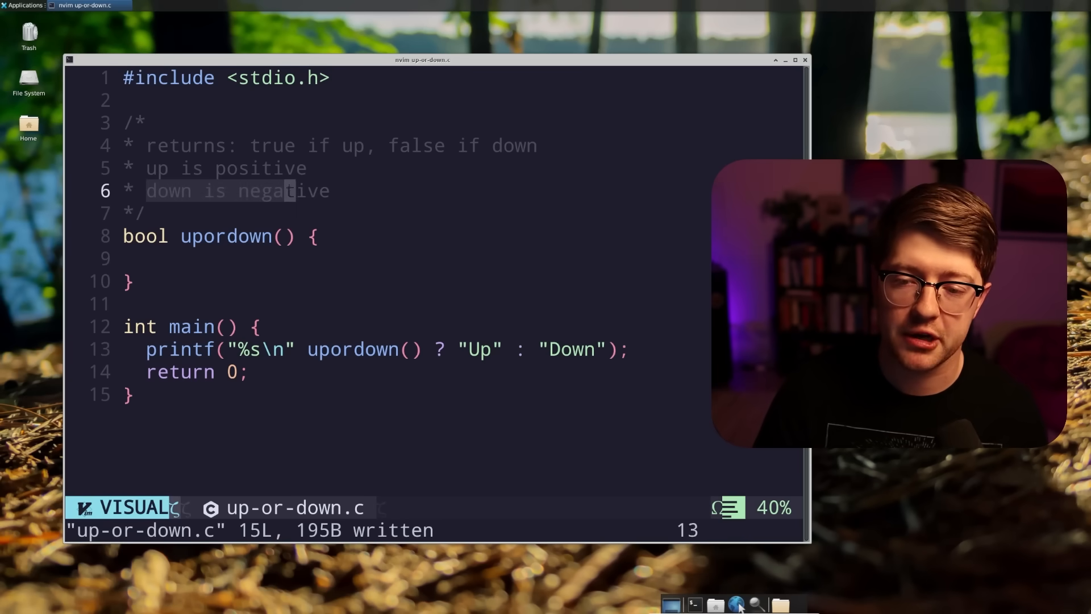
key(k)
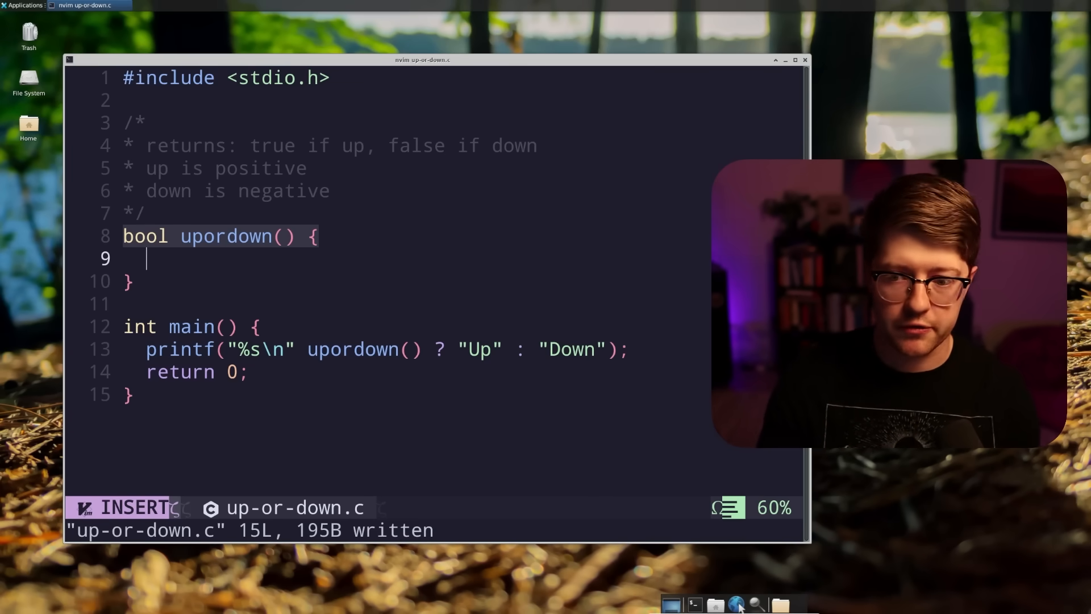
text(int x)
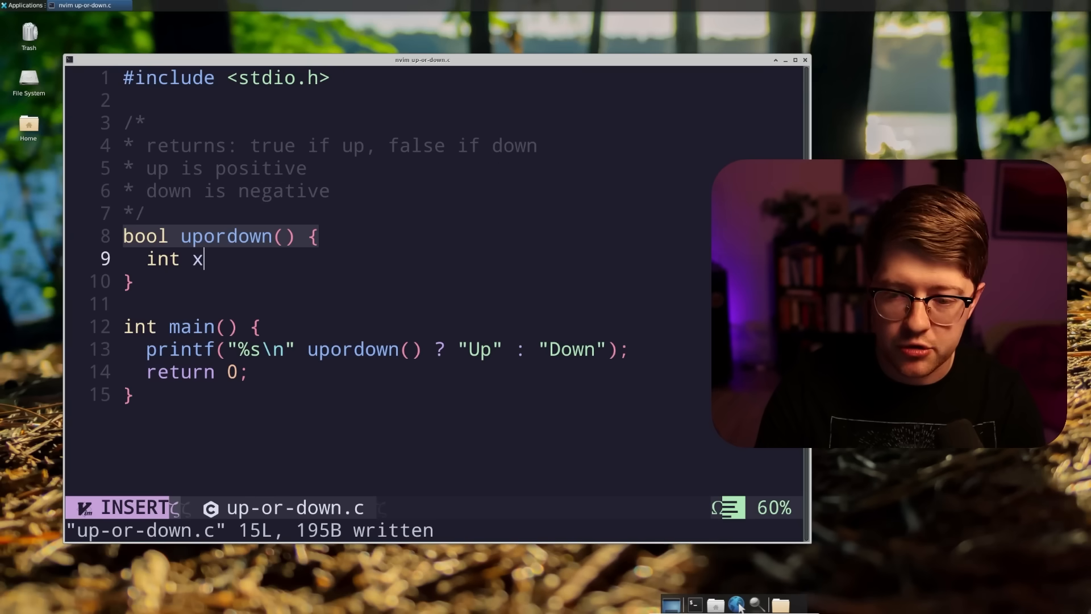
text(, y;)
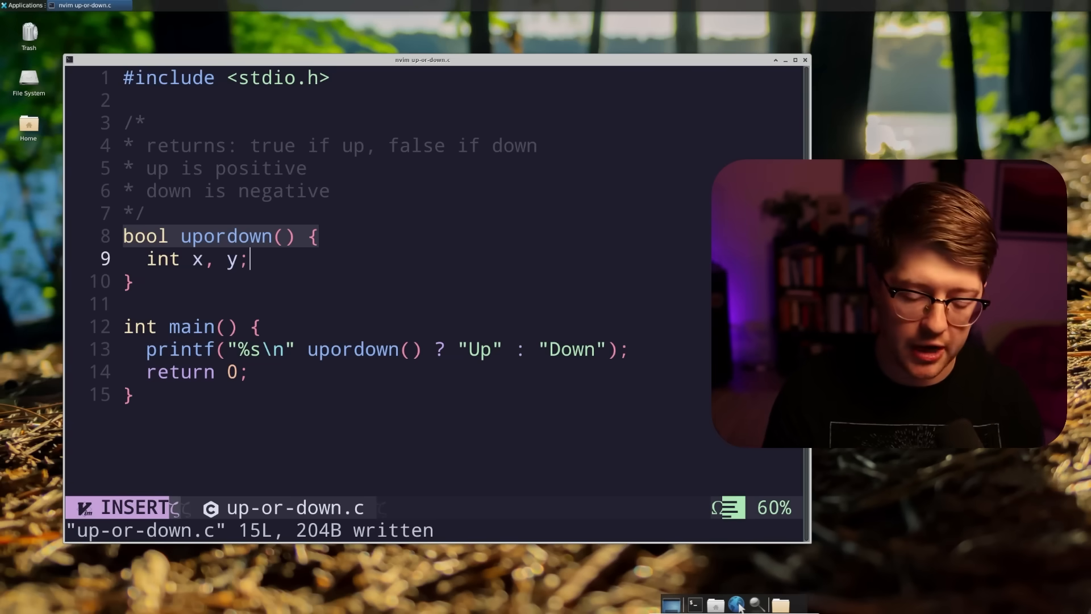
text(= 0)
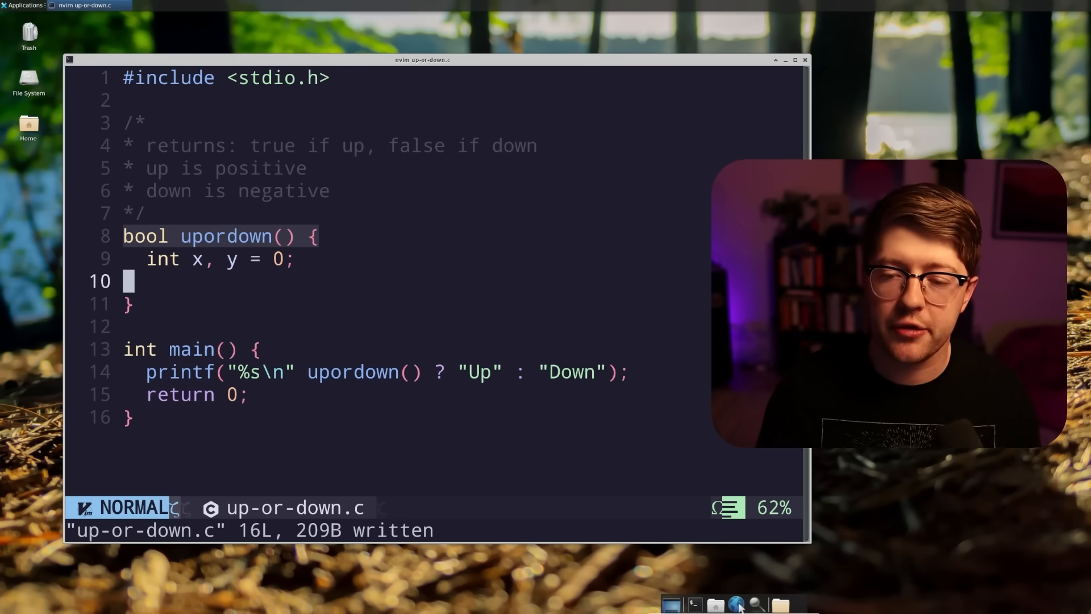
Step: Add 'if (&x > &y) return true;' followed by 'return false;'
key(k)
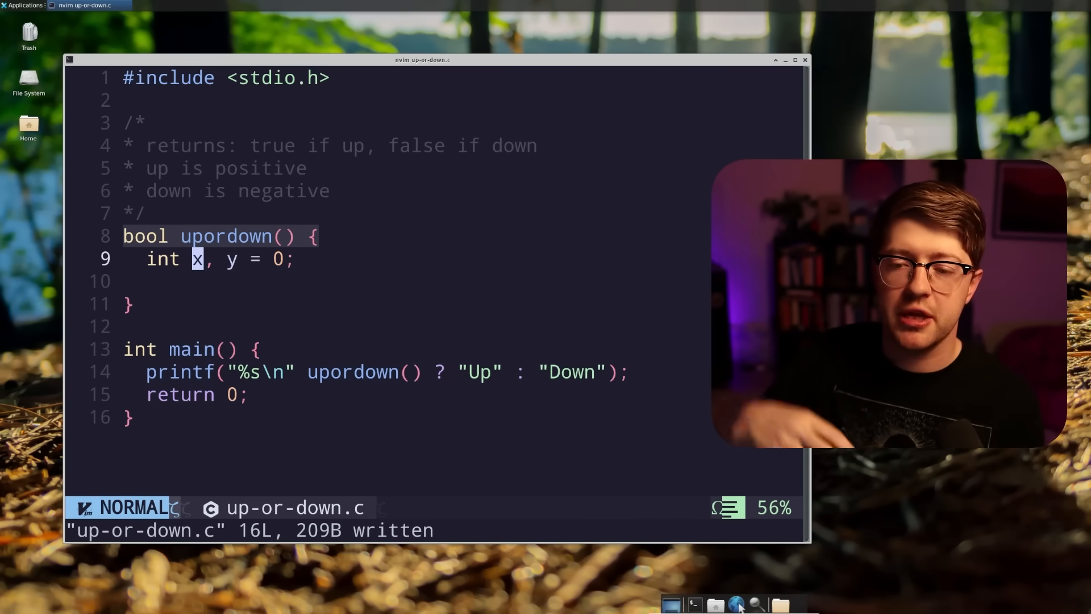
key(j)
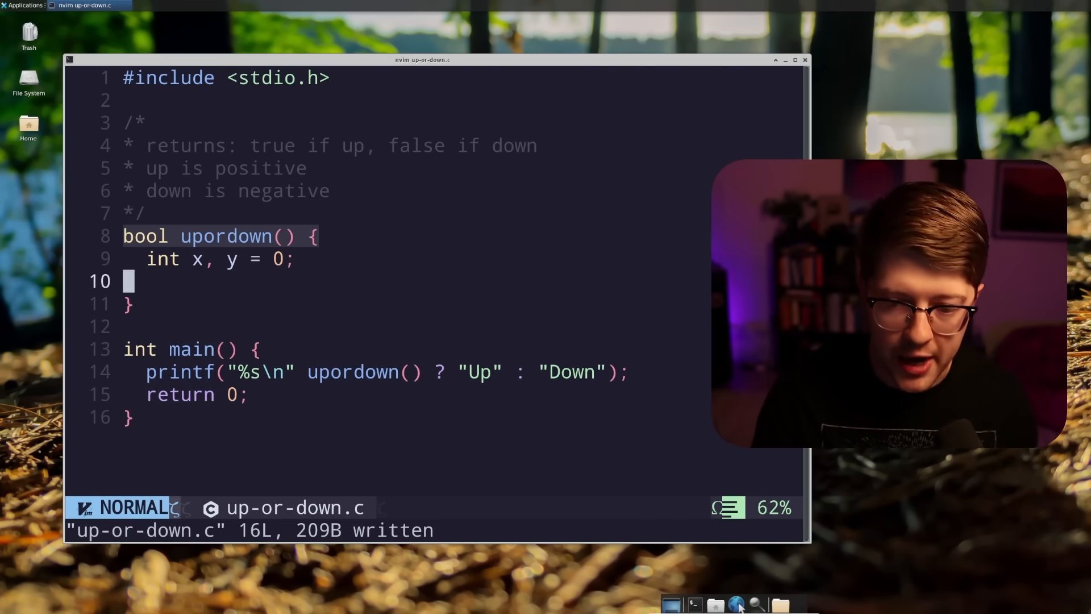
text(if)
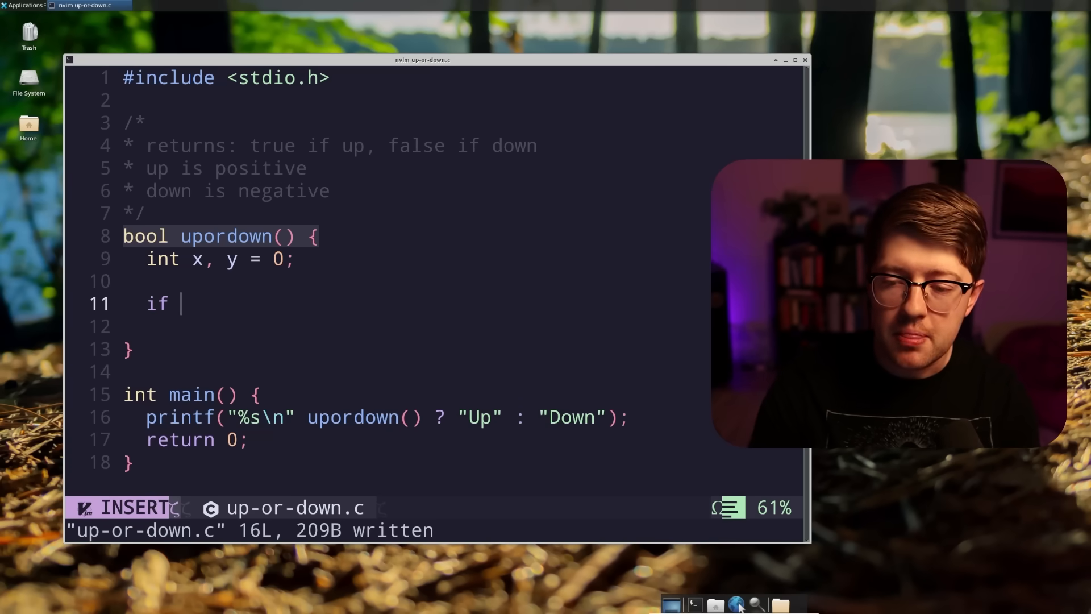
text((x > y))
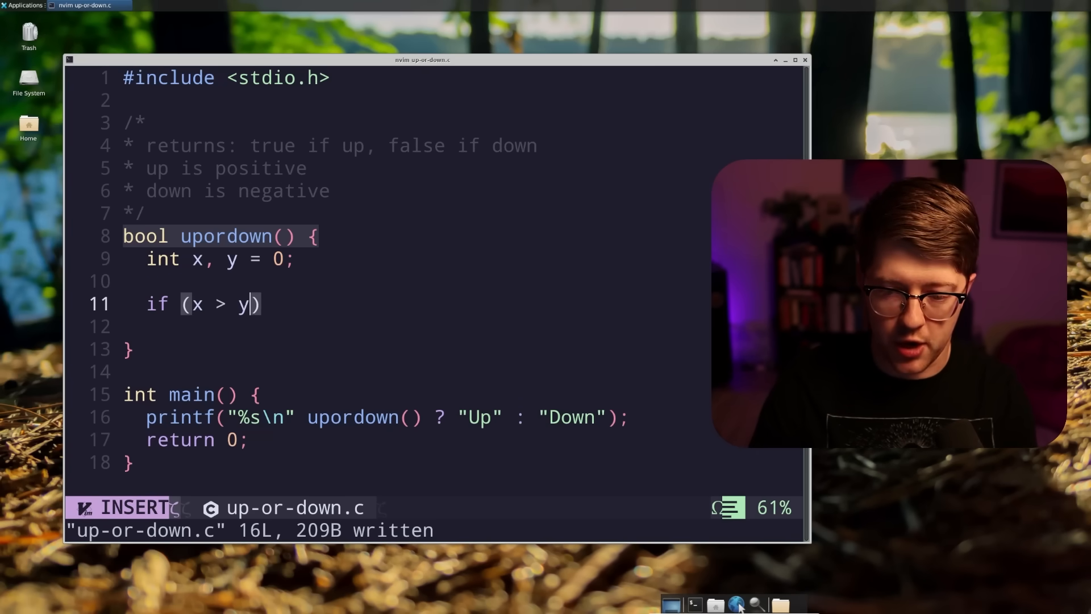
text(&)
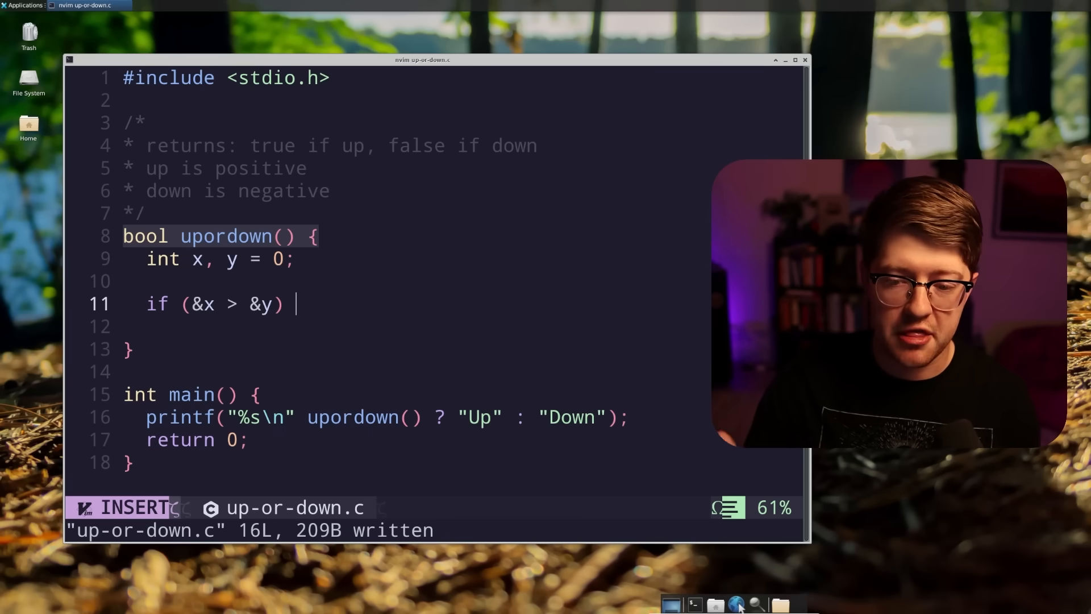
text(return True;)
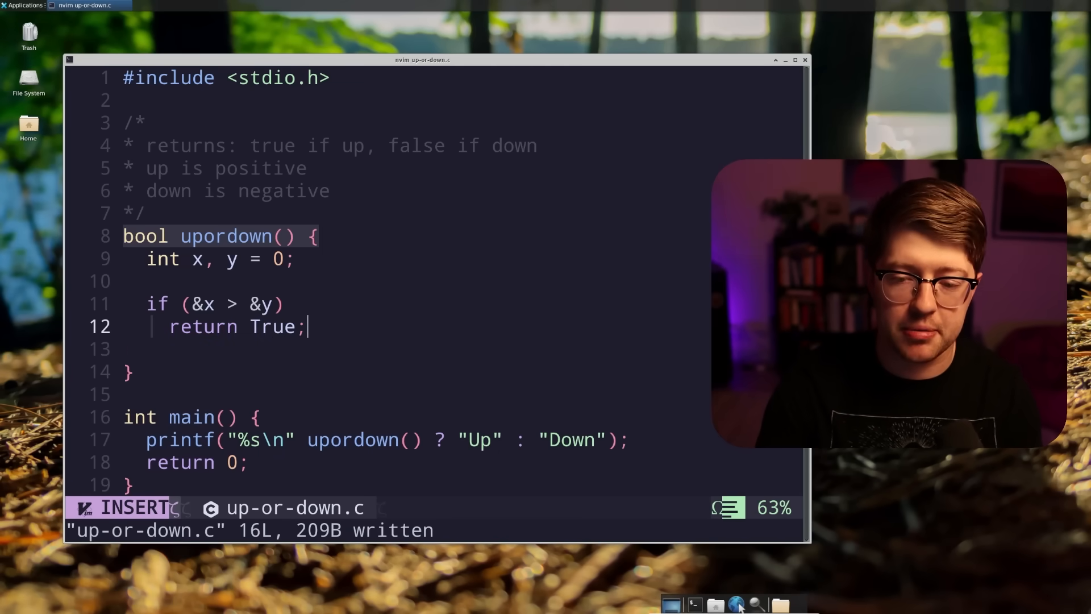
text(true)
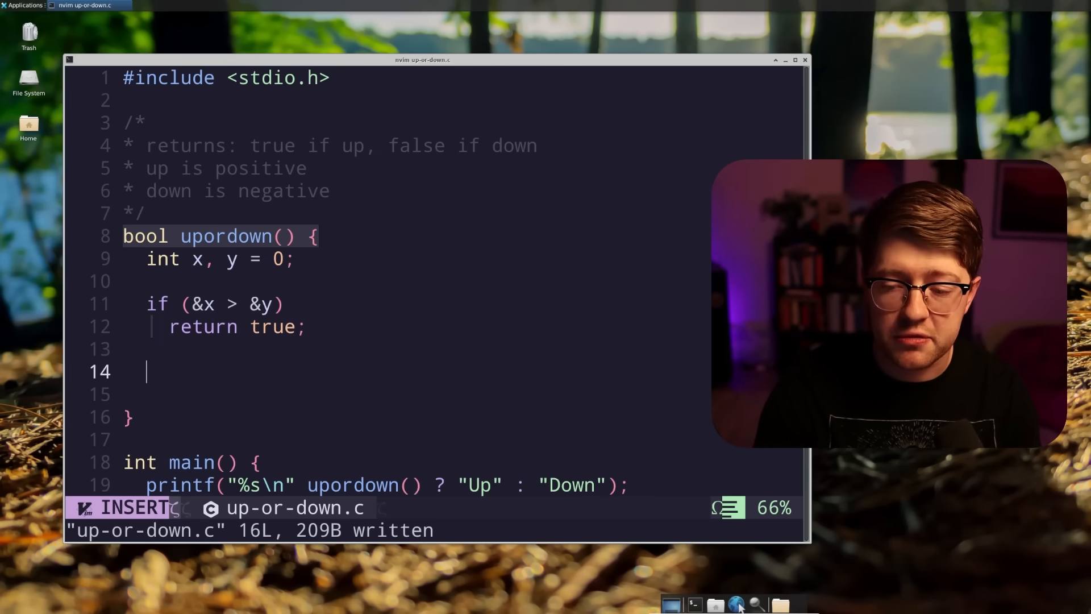
text(return false;)
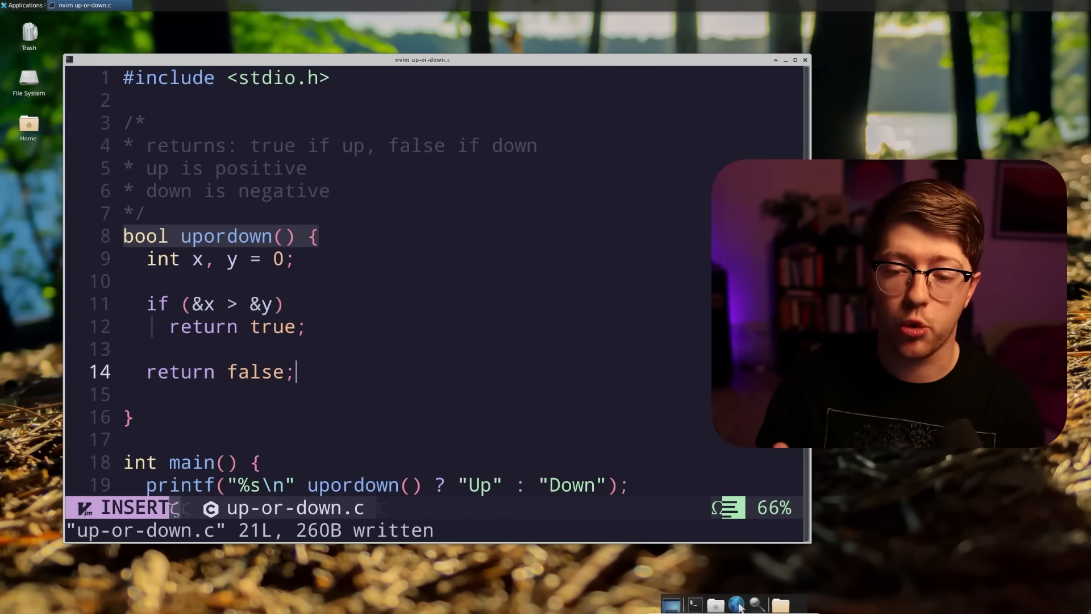
key(Escape)
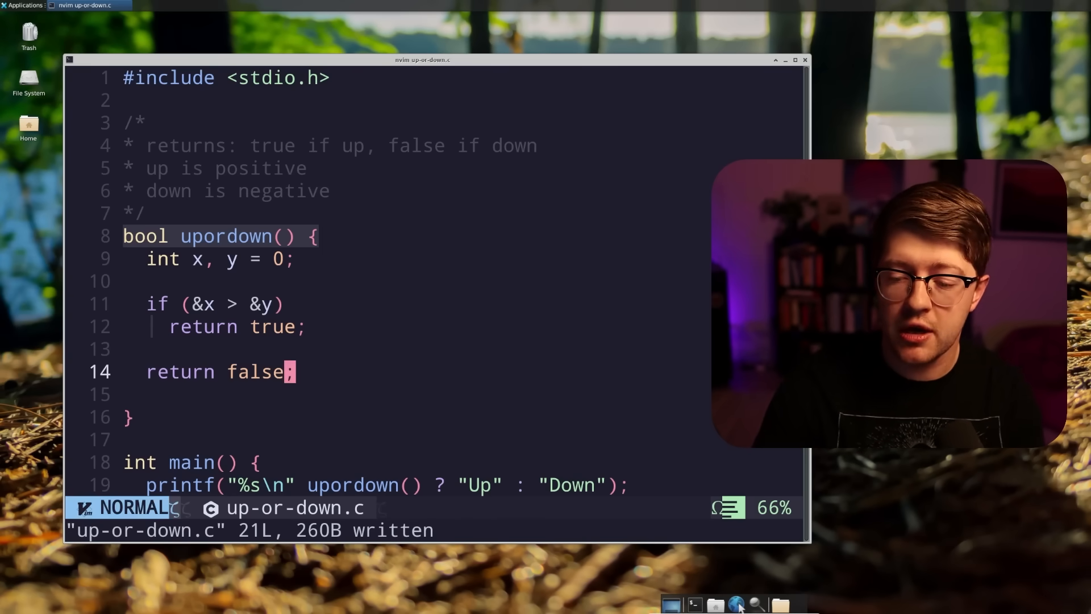
Step: Add #include <stdbool.h> and prefix the x, y declaration with volatile
text(#include <stdboolh)
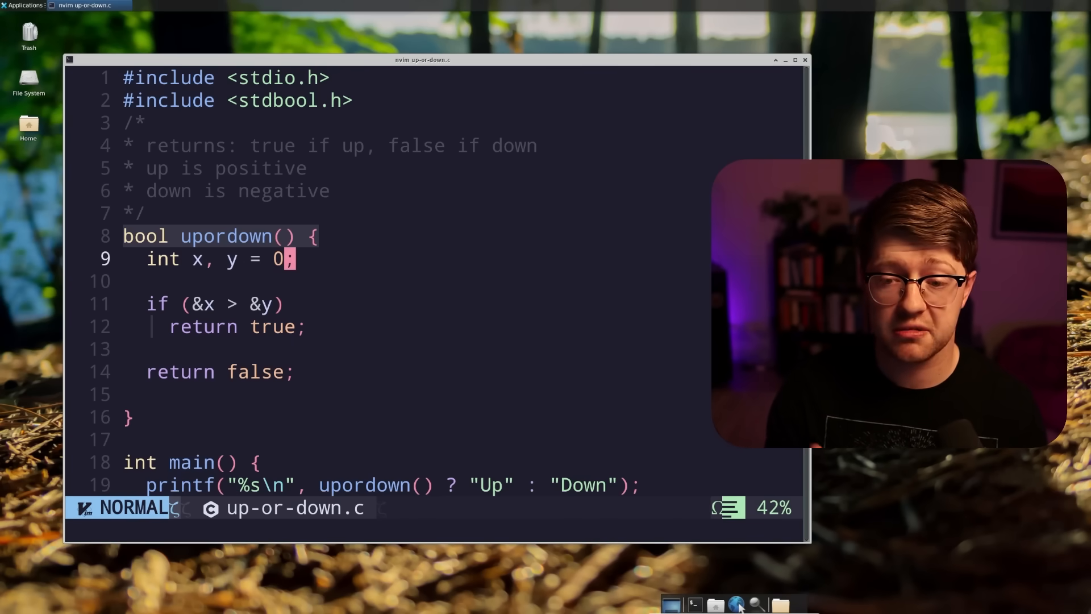
key(i)
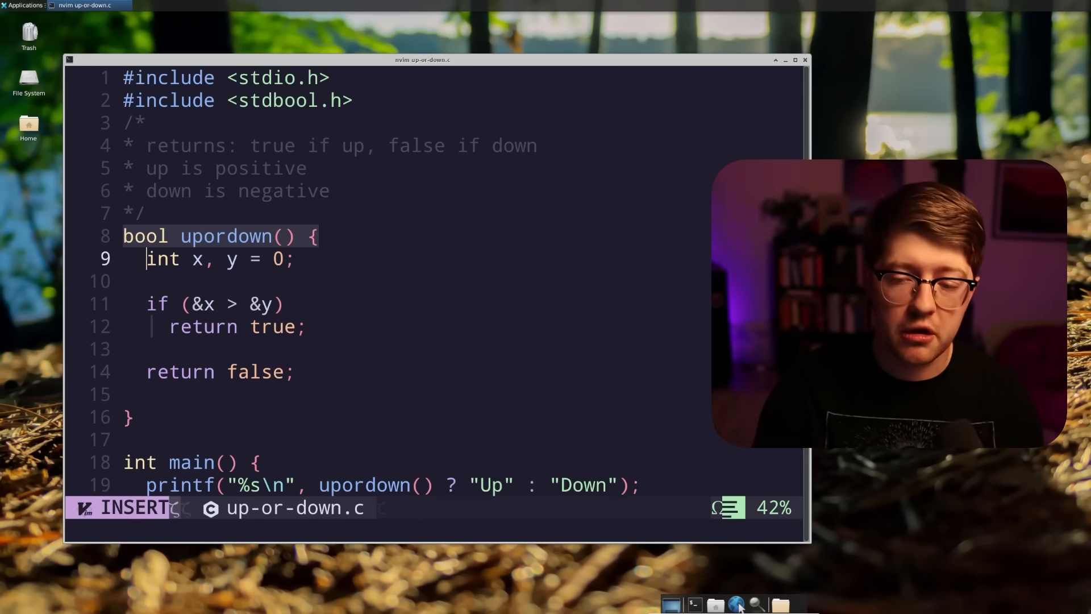
key(Escape)
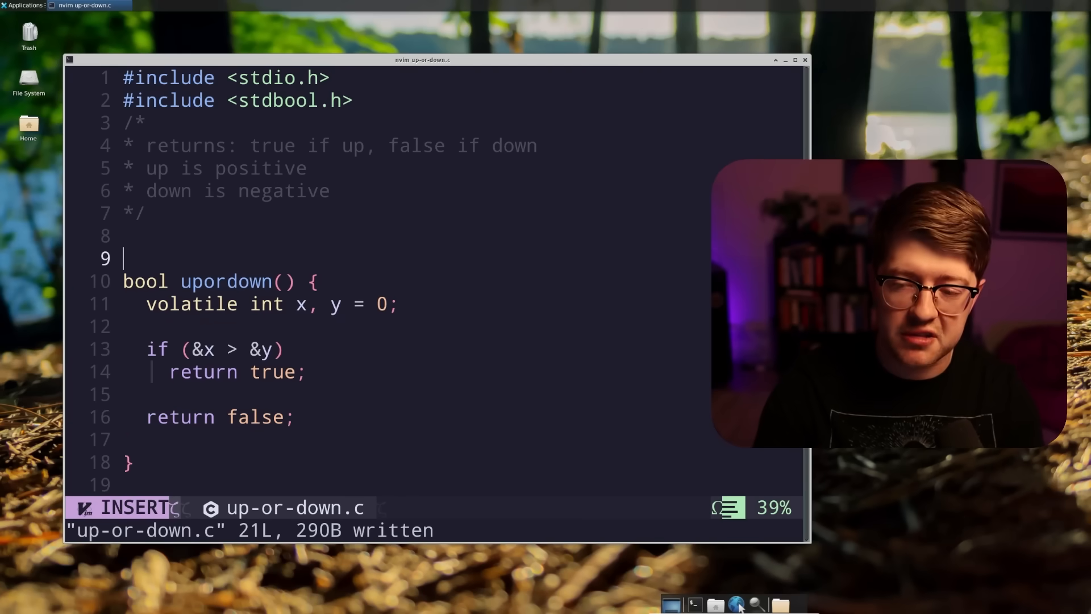
Step: Write a /* */ comment drawing bracketed y stacked above x
text(/*)
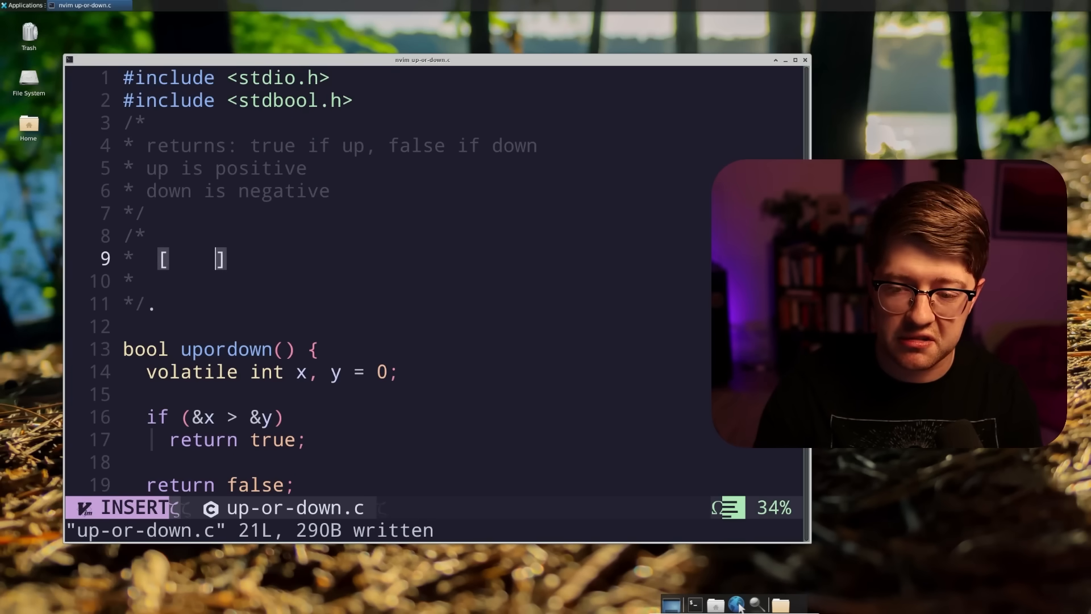
text(x  ])
text(y )
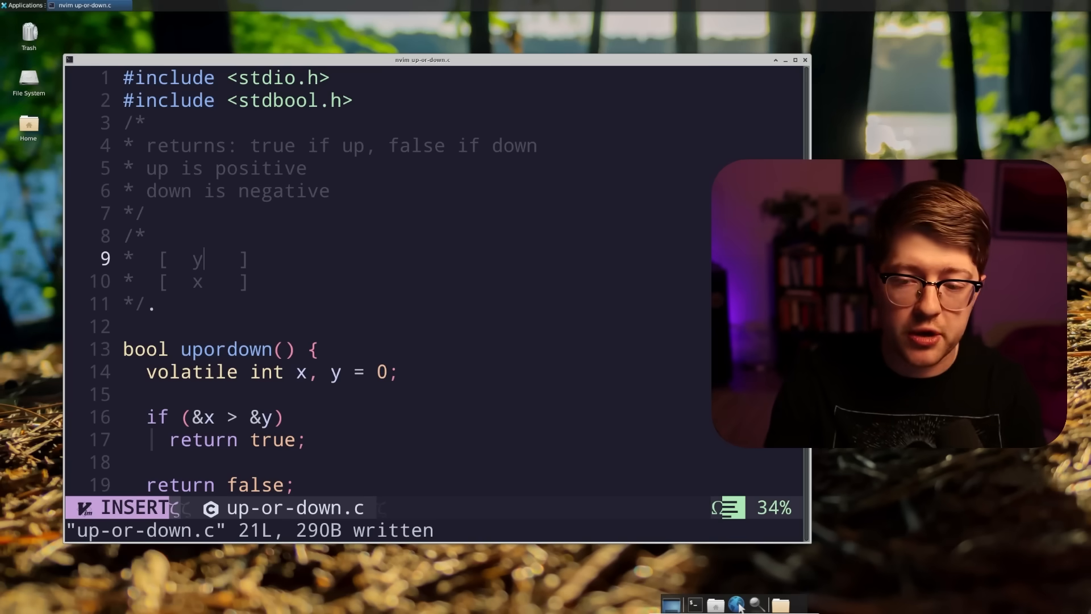
key(Escape)
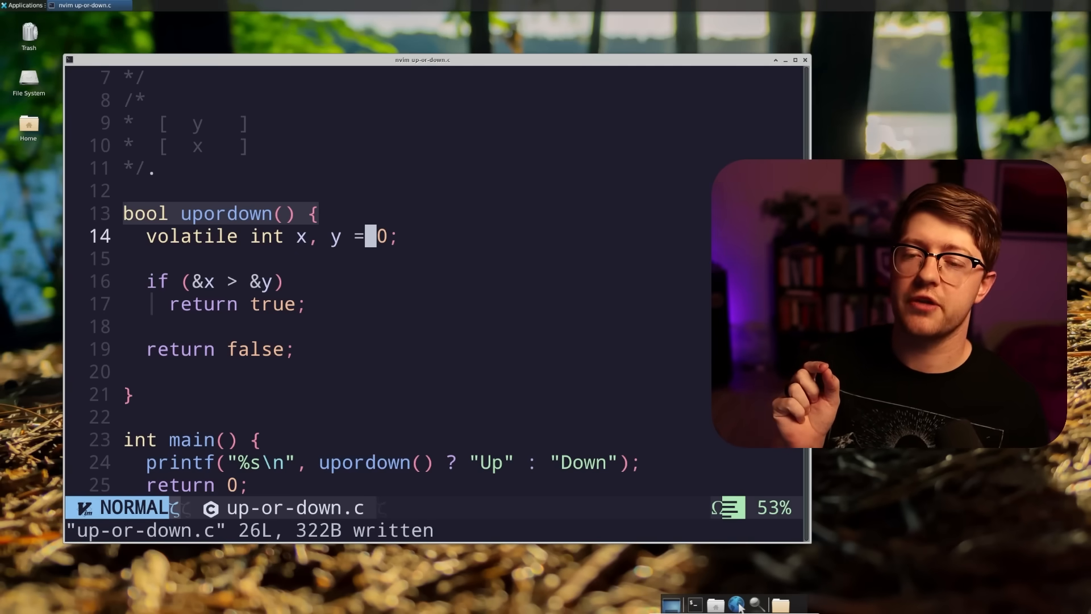
key(gg)
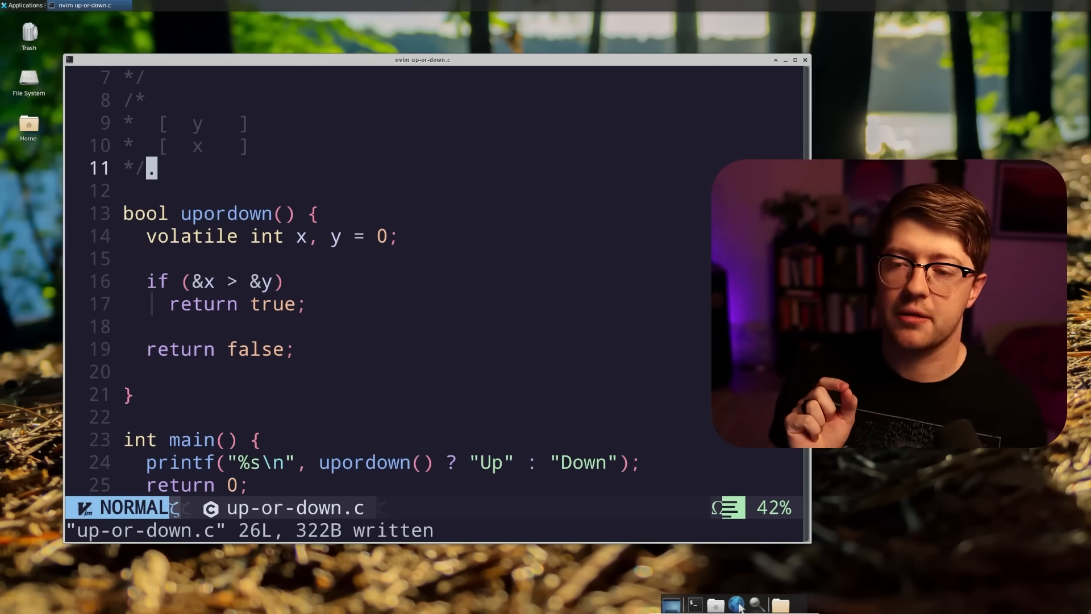
Step: Make upordown(int *other) recurse with &x when other is NULL, else return &x > other
key(i)
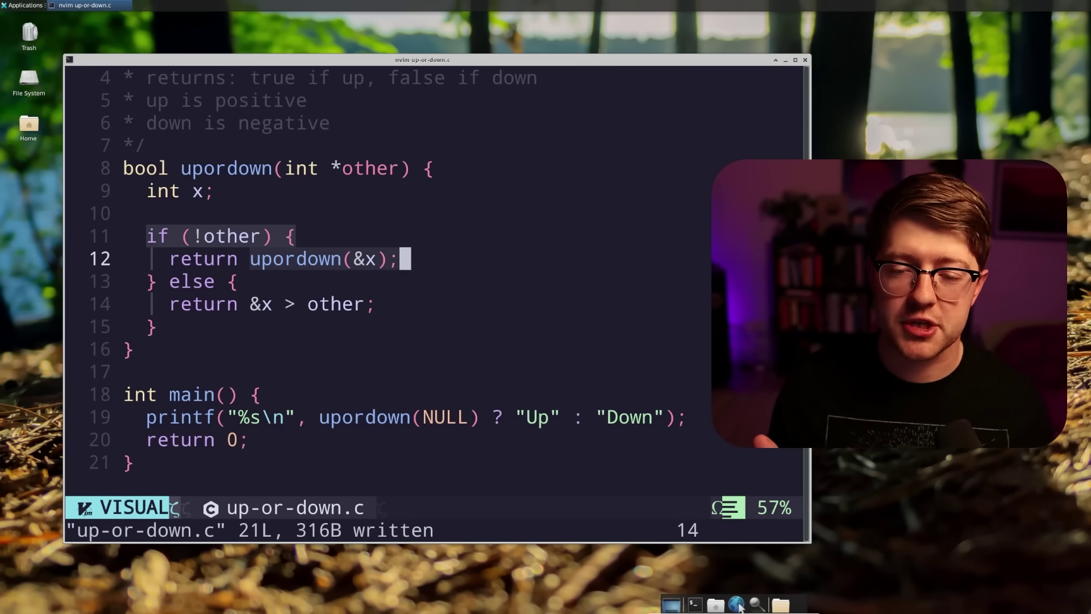
key(i)
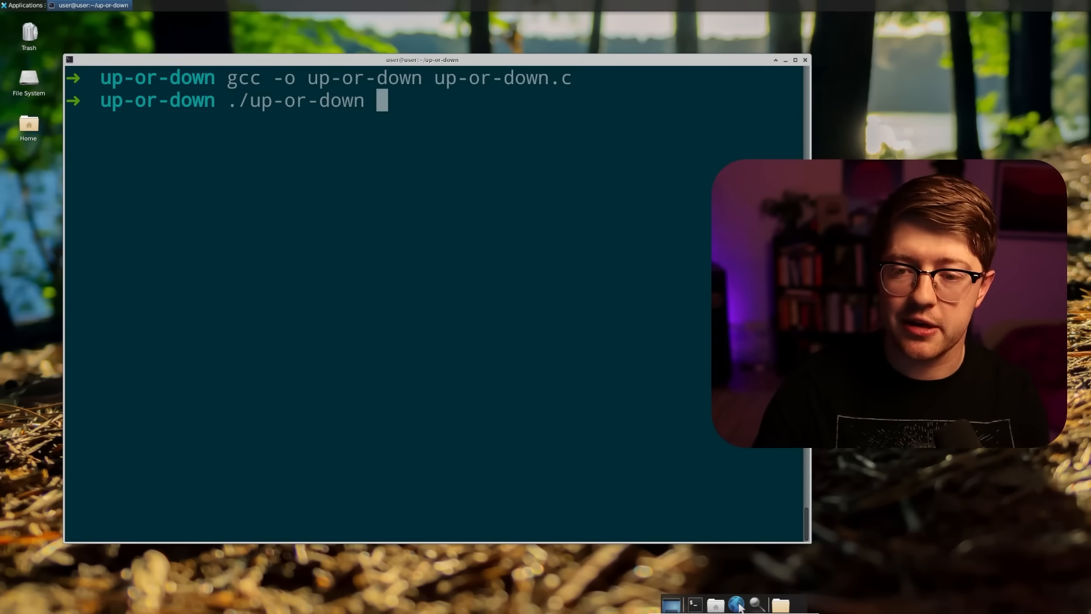
Step: Run ./up-or-down, which prints 'Down', then reopen up-or-down.c in nvim
key(Return)
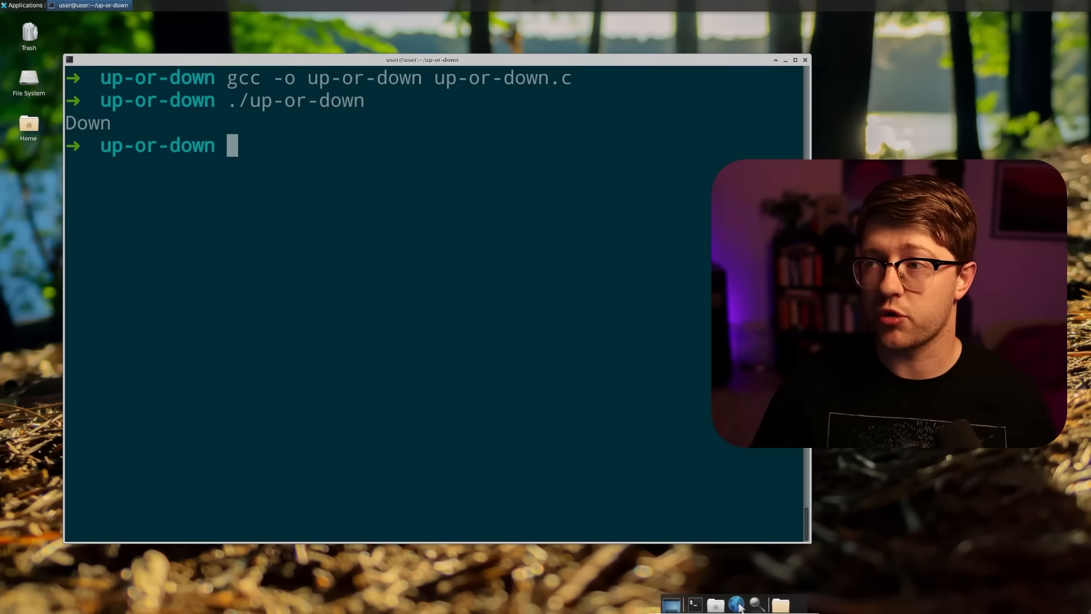
text(nvim up-or-down.c)
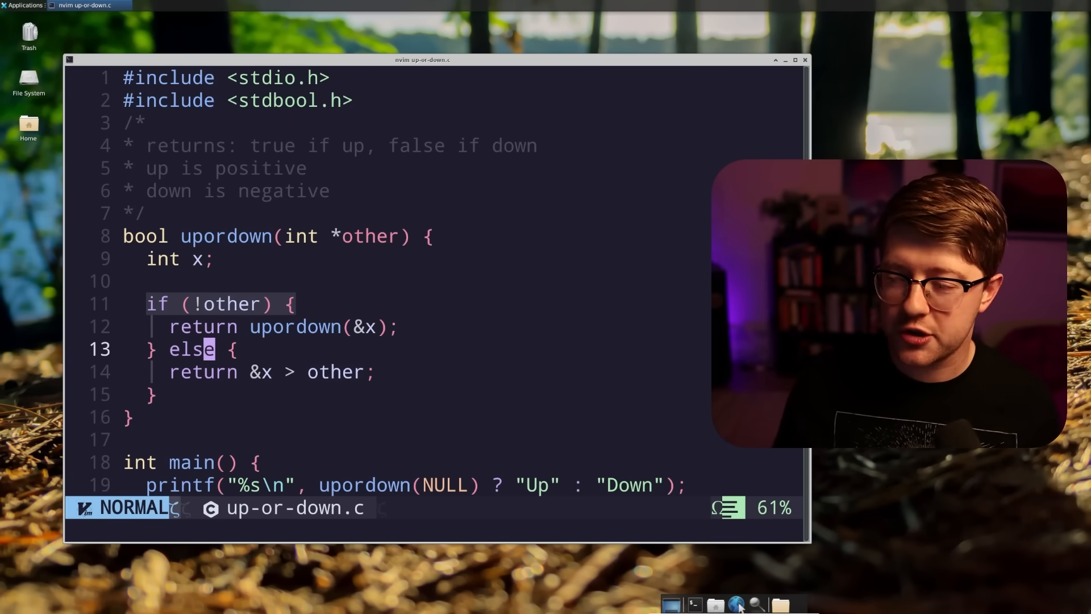